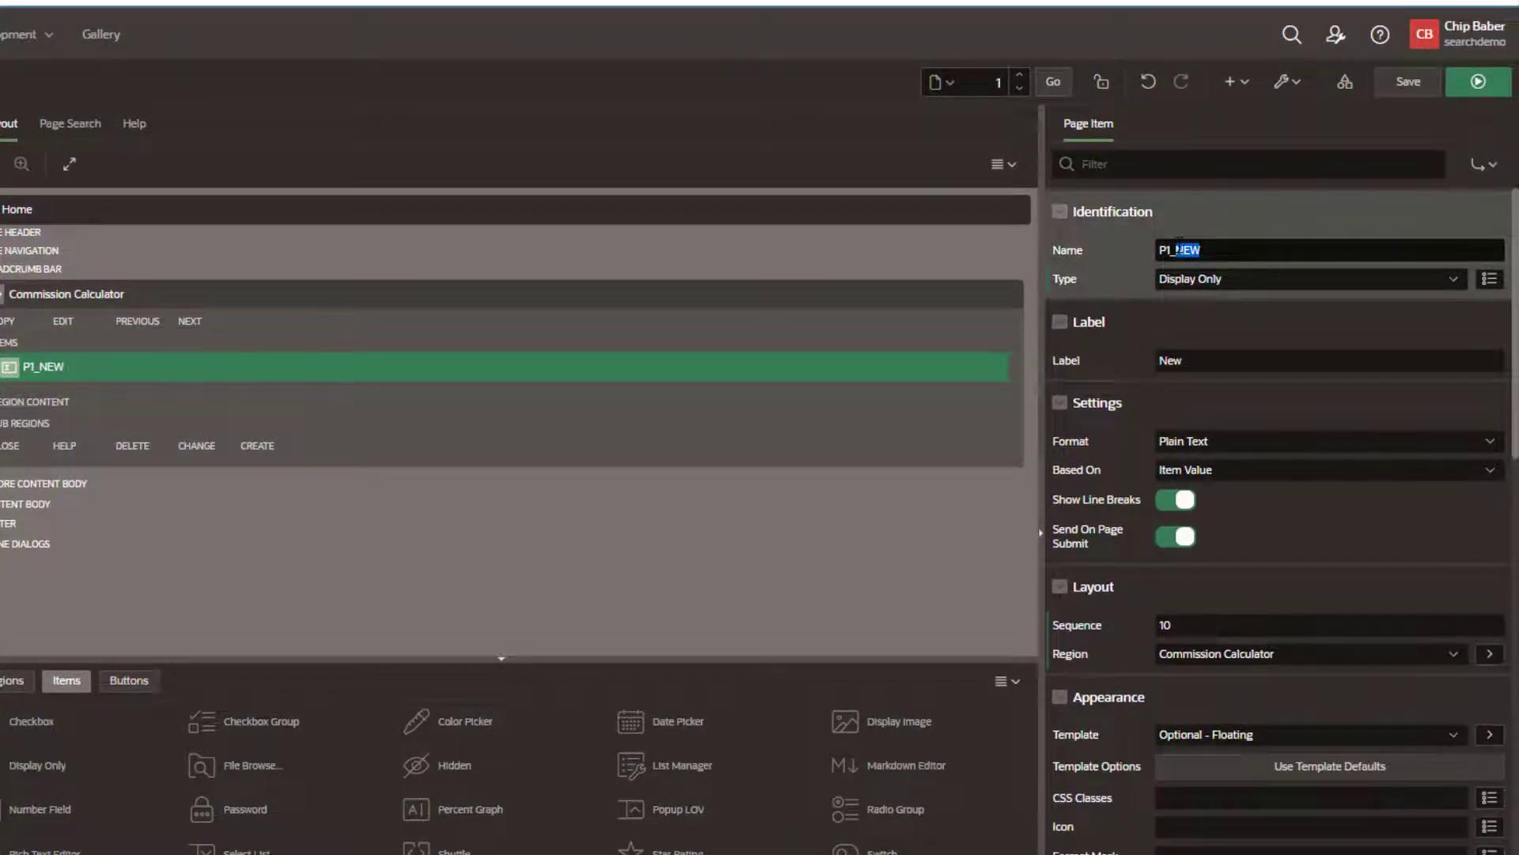
# - Rename the page item P1_NEW to P1_DAYS_IN_Q1 in the Property Editor
pyautogui.write('P1_DAYS_IN')
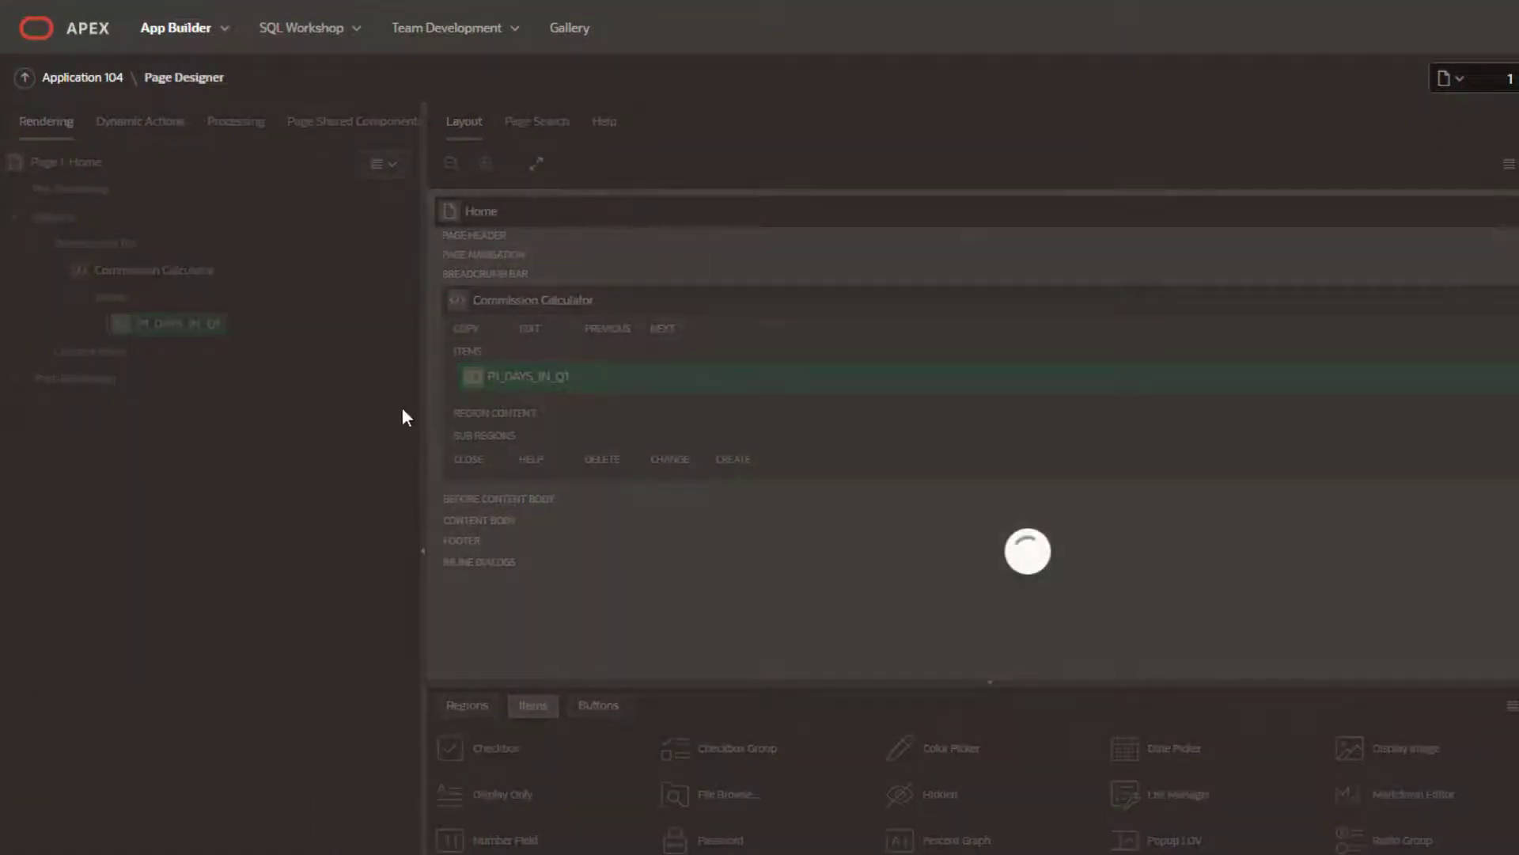
# - Create a dynamic action on P1_DAYS_IN_Q1 and name it Set Days
pyautogui.rightClick(168, 323)
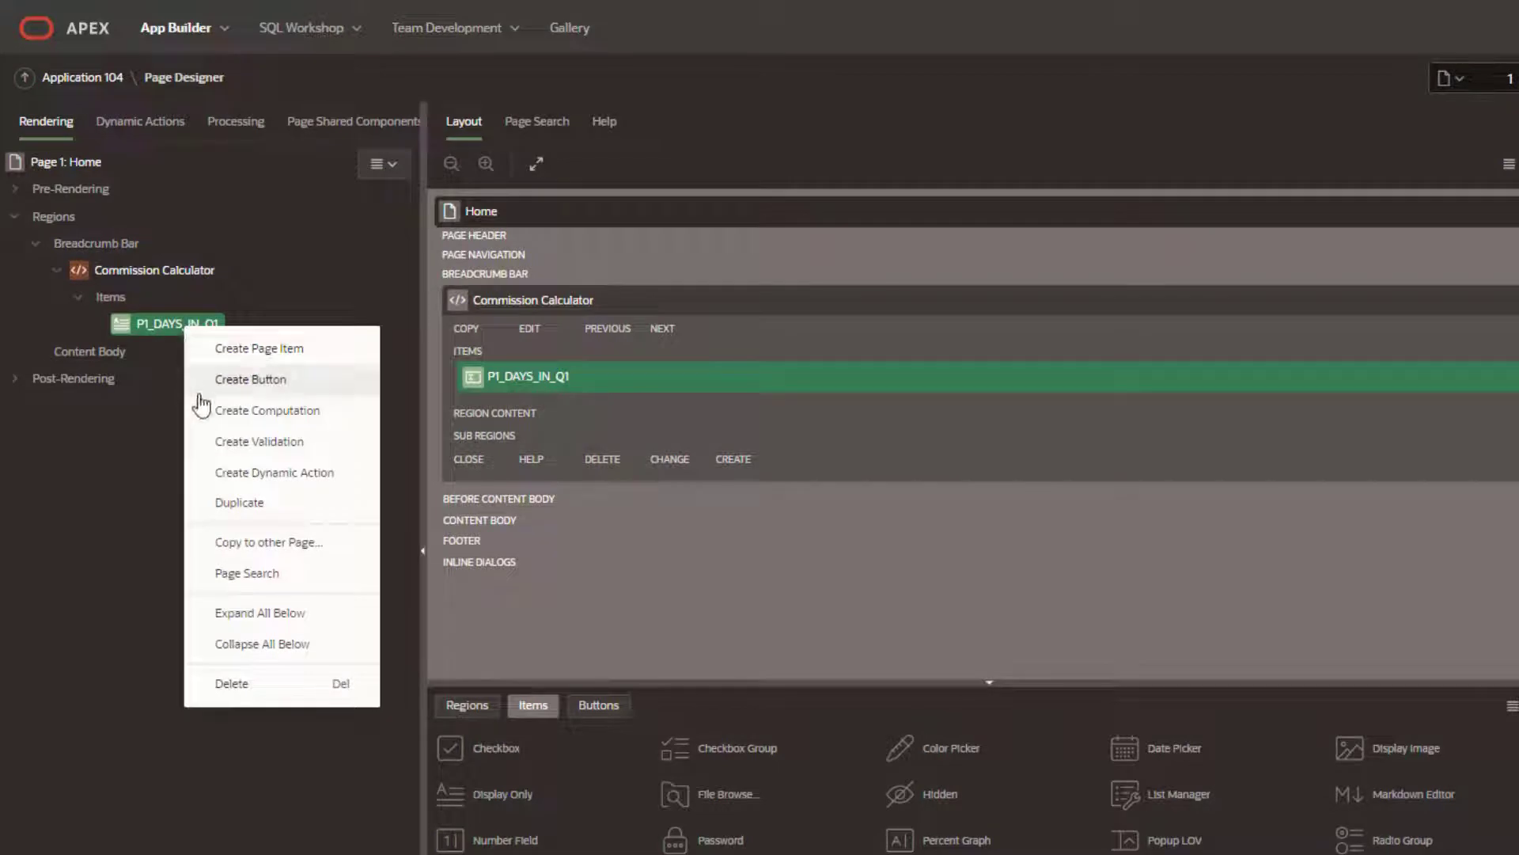
pyautogui.click(274, 472)
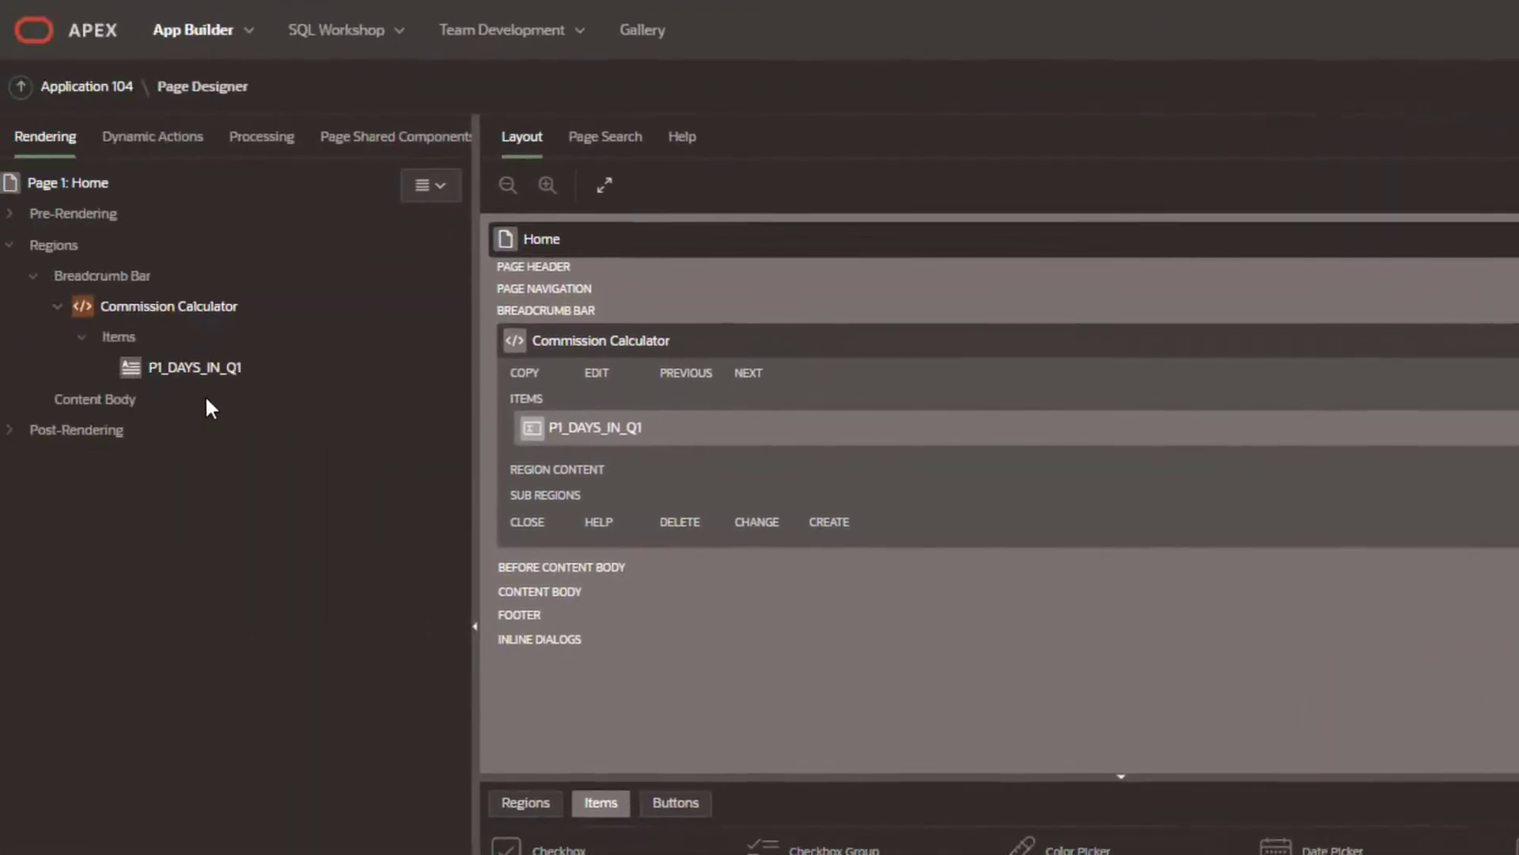
pyautogui.click(152, 136)
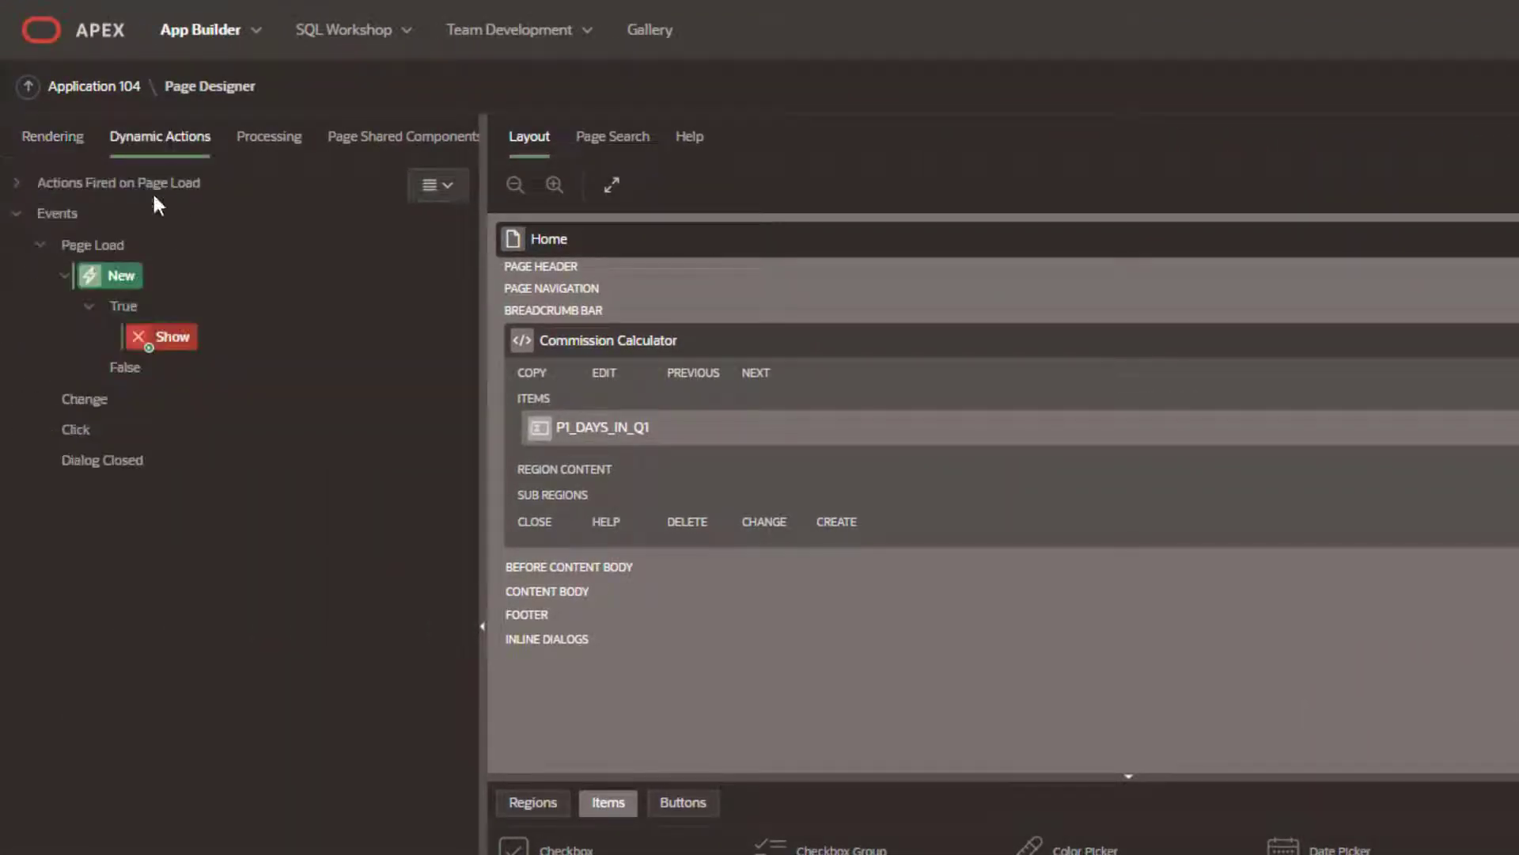
pyautogui.click(107, 276)
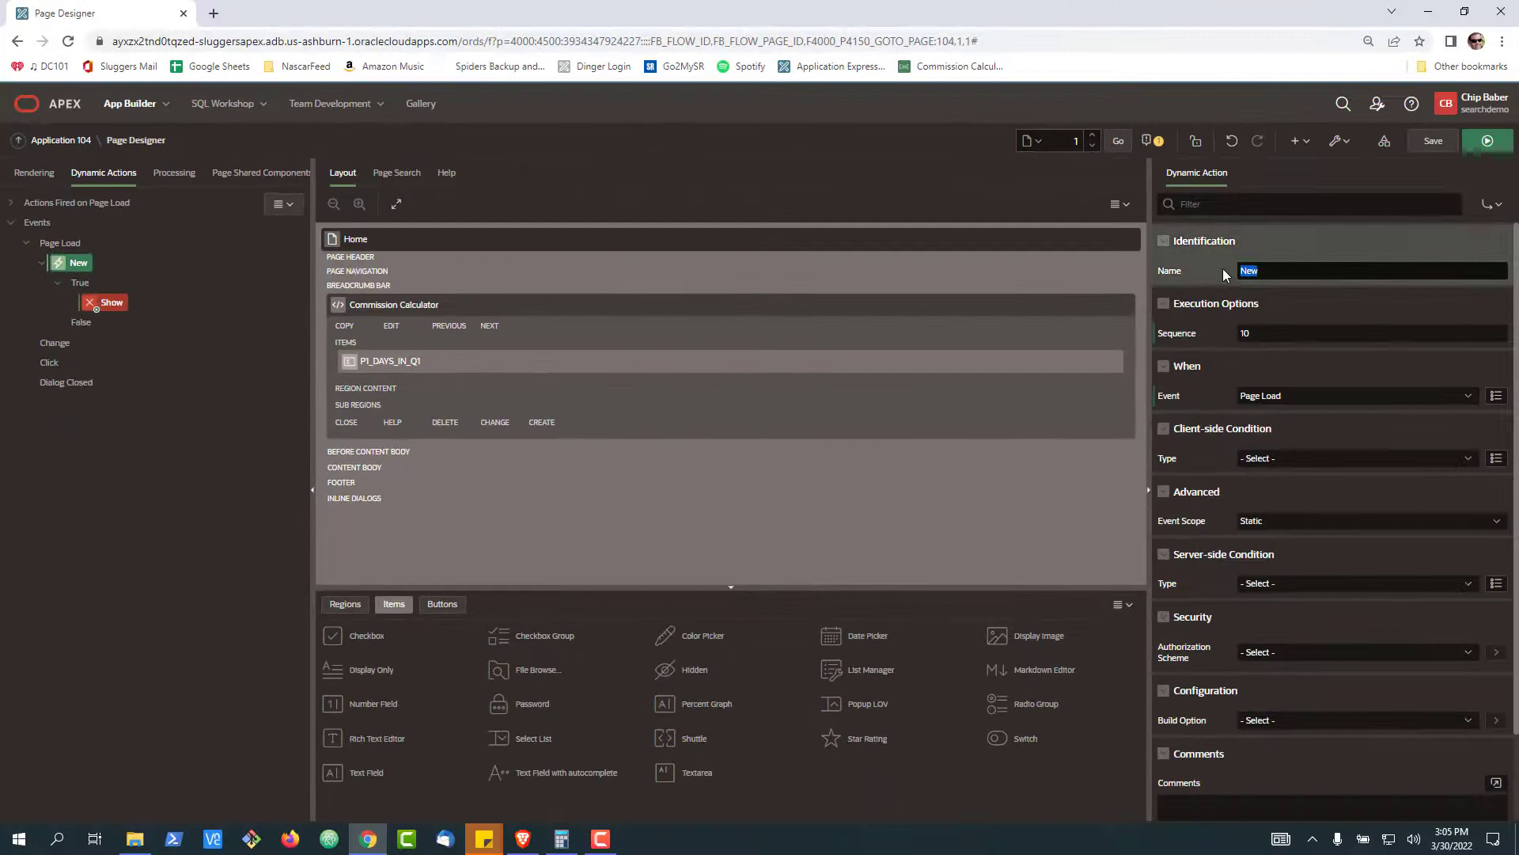
pyautogui.write('Set Days')
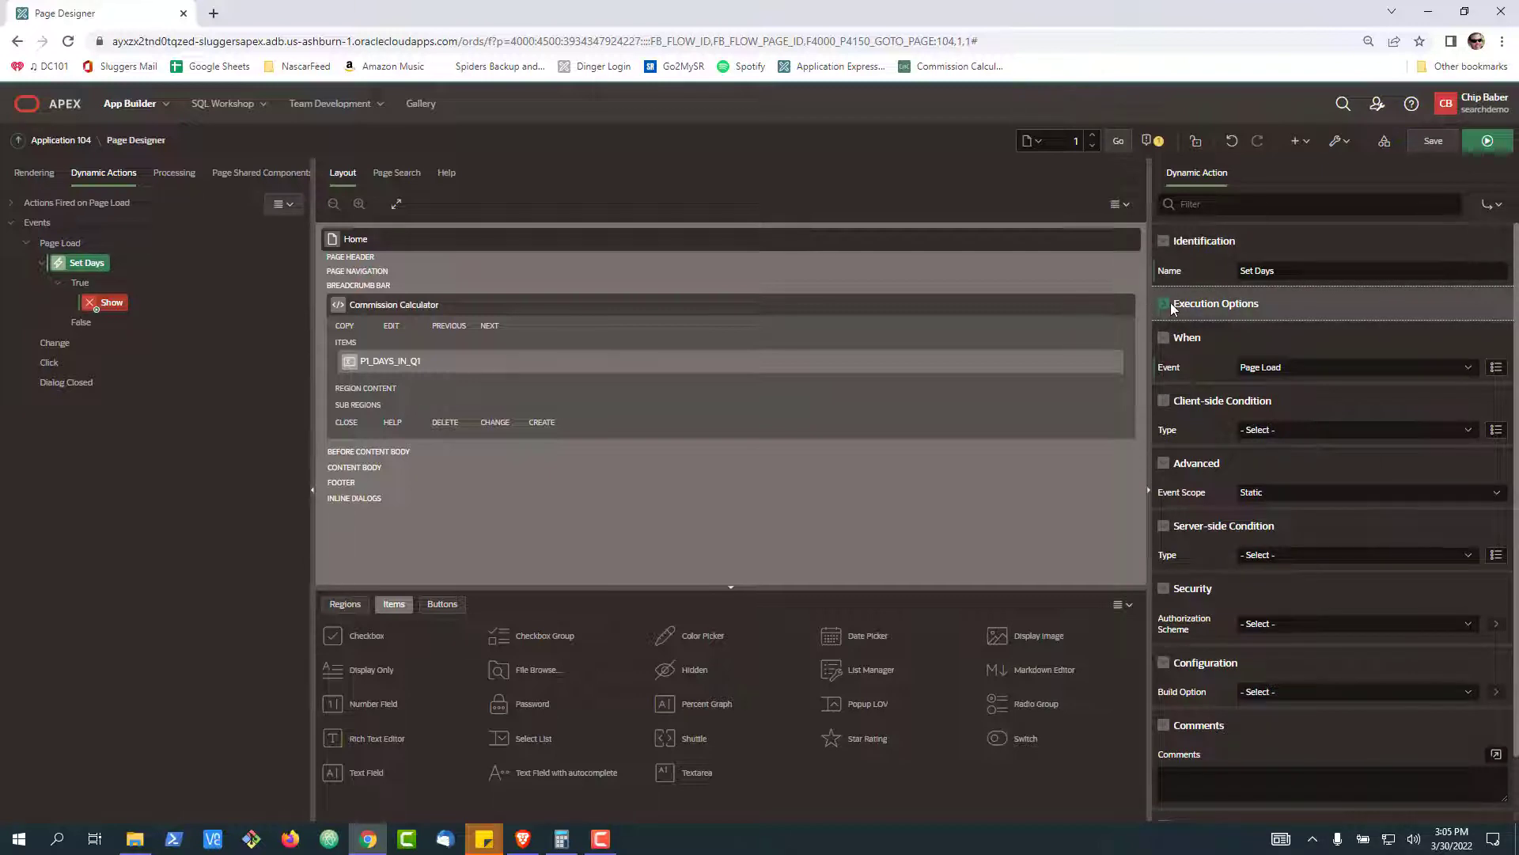
# - Make the true action a Set Value sourced from a SQL Statement
pyautogui.click(110, 303)
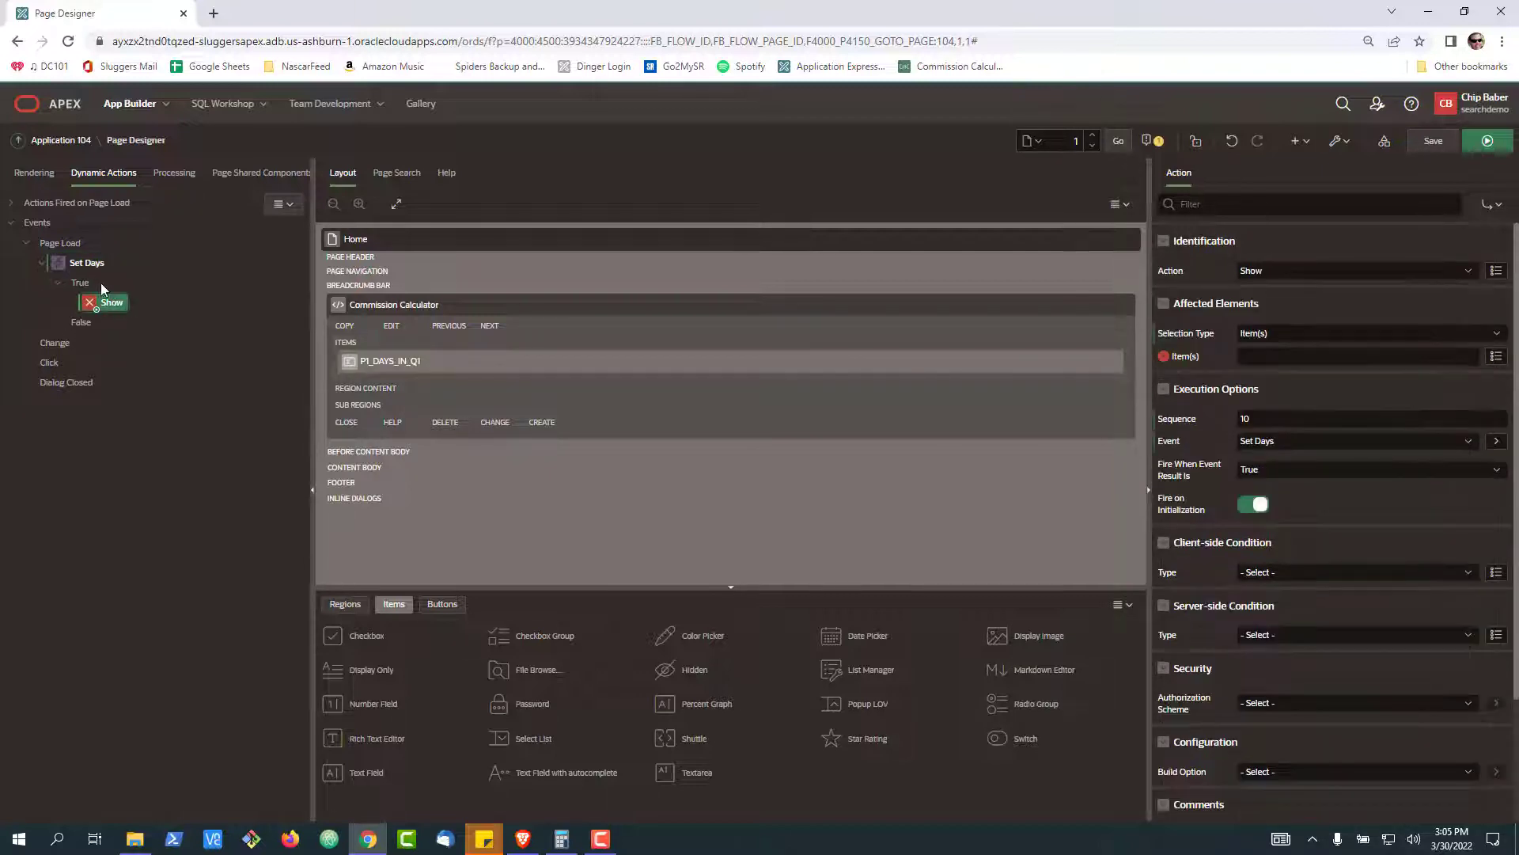
pyautogui.click(1354, 270)
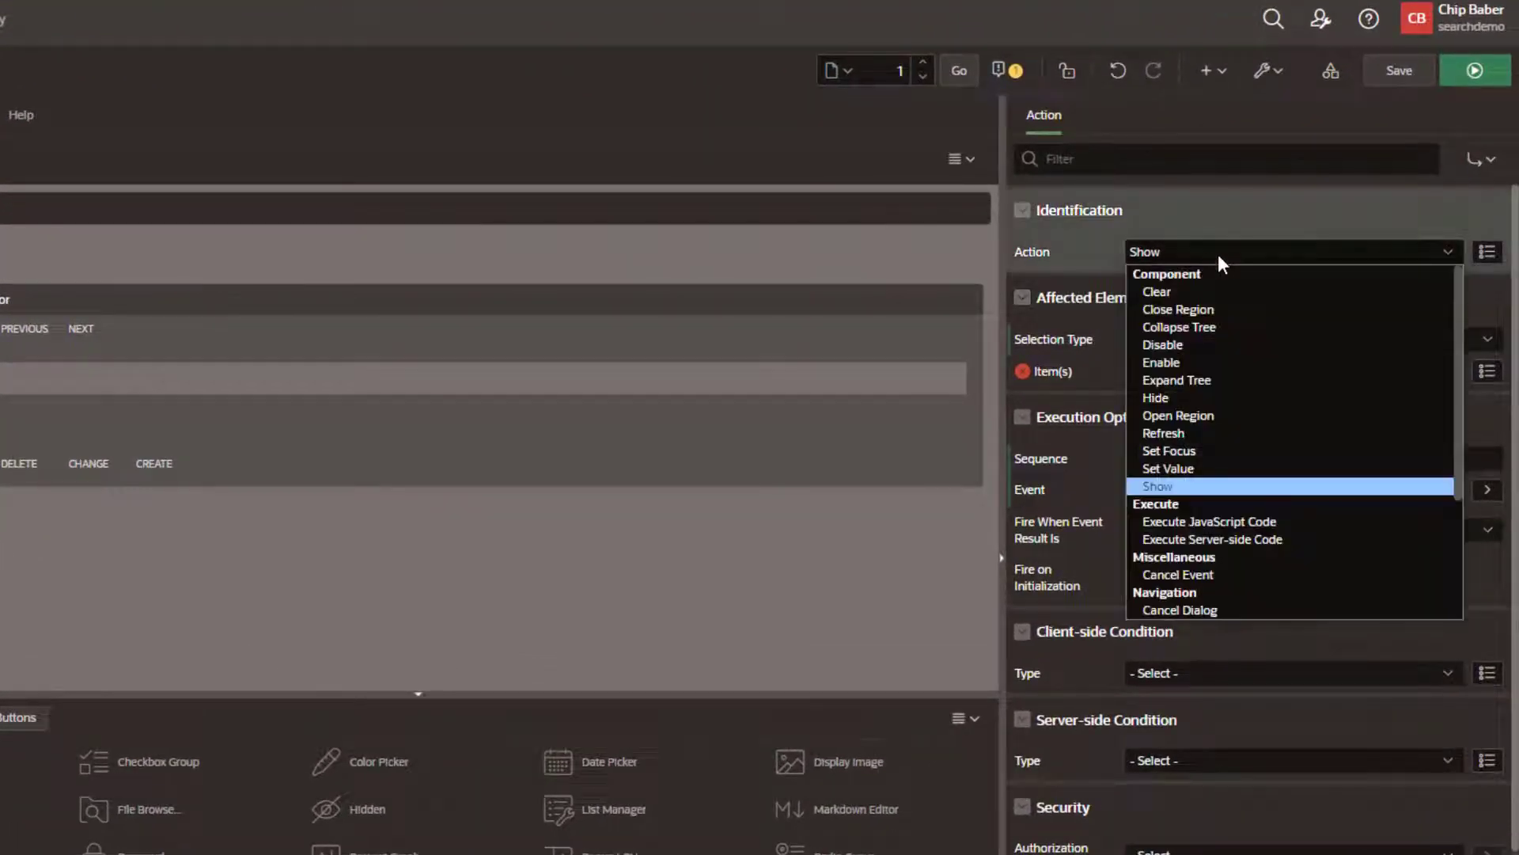
pyautogui.click(1168, 468)
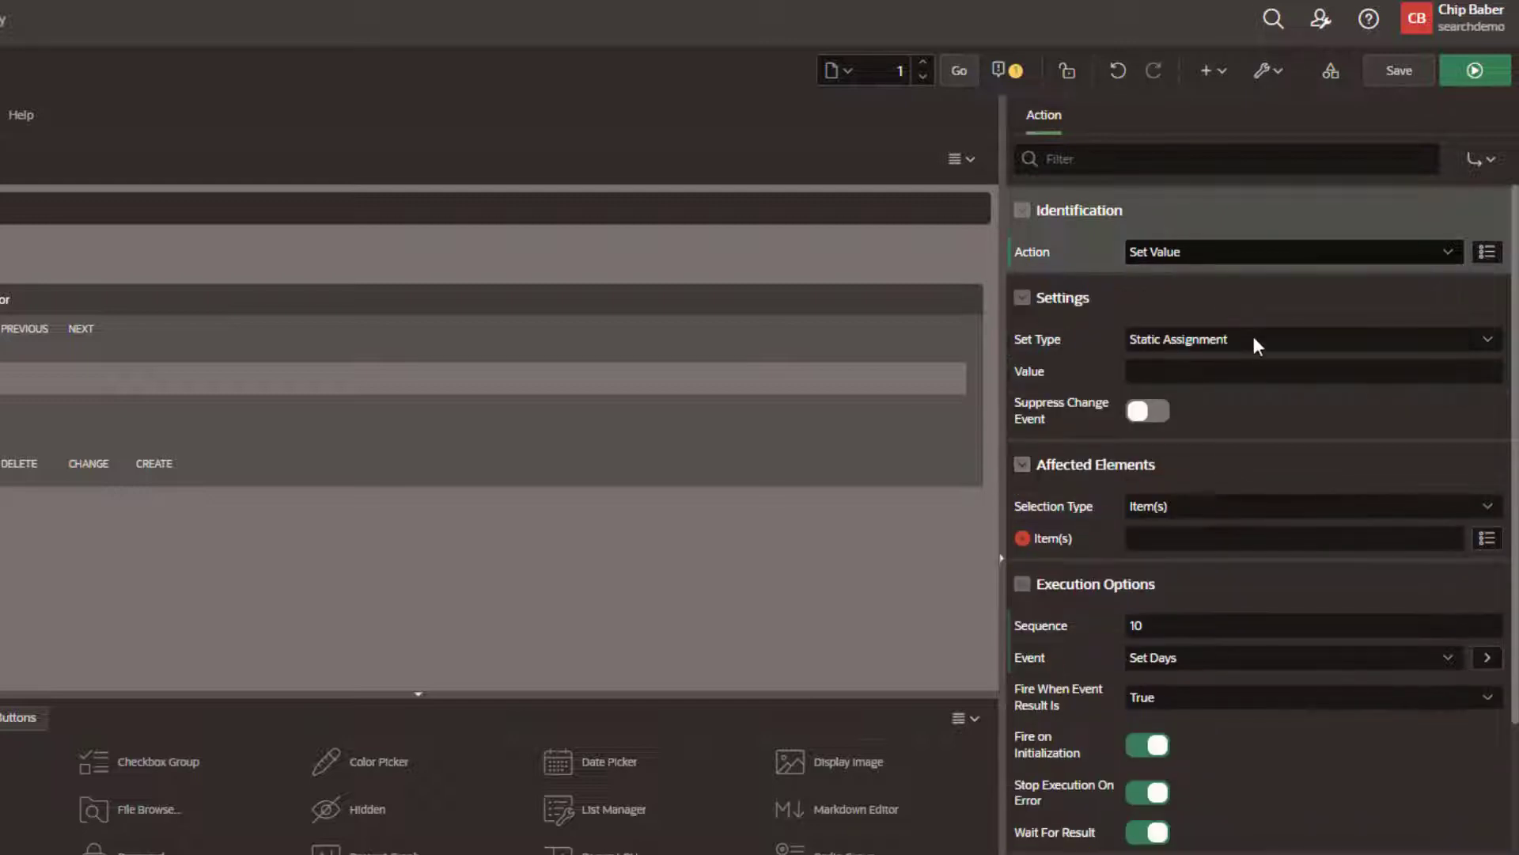
pyautogui.click(1312, 338)
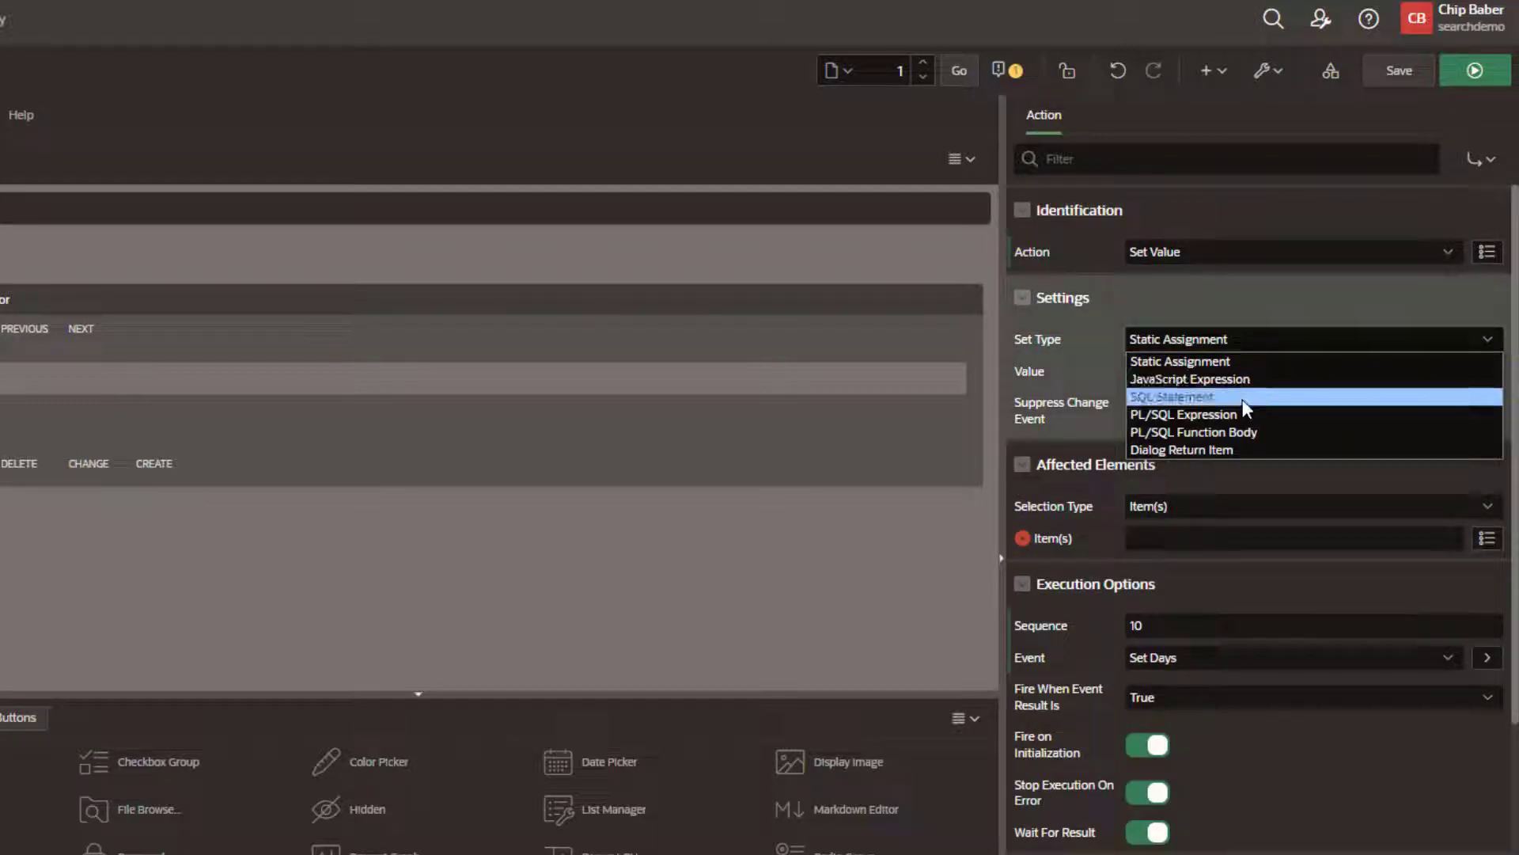
pyautogui.click(1173, 396)
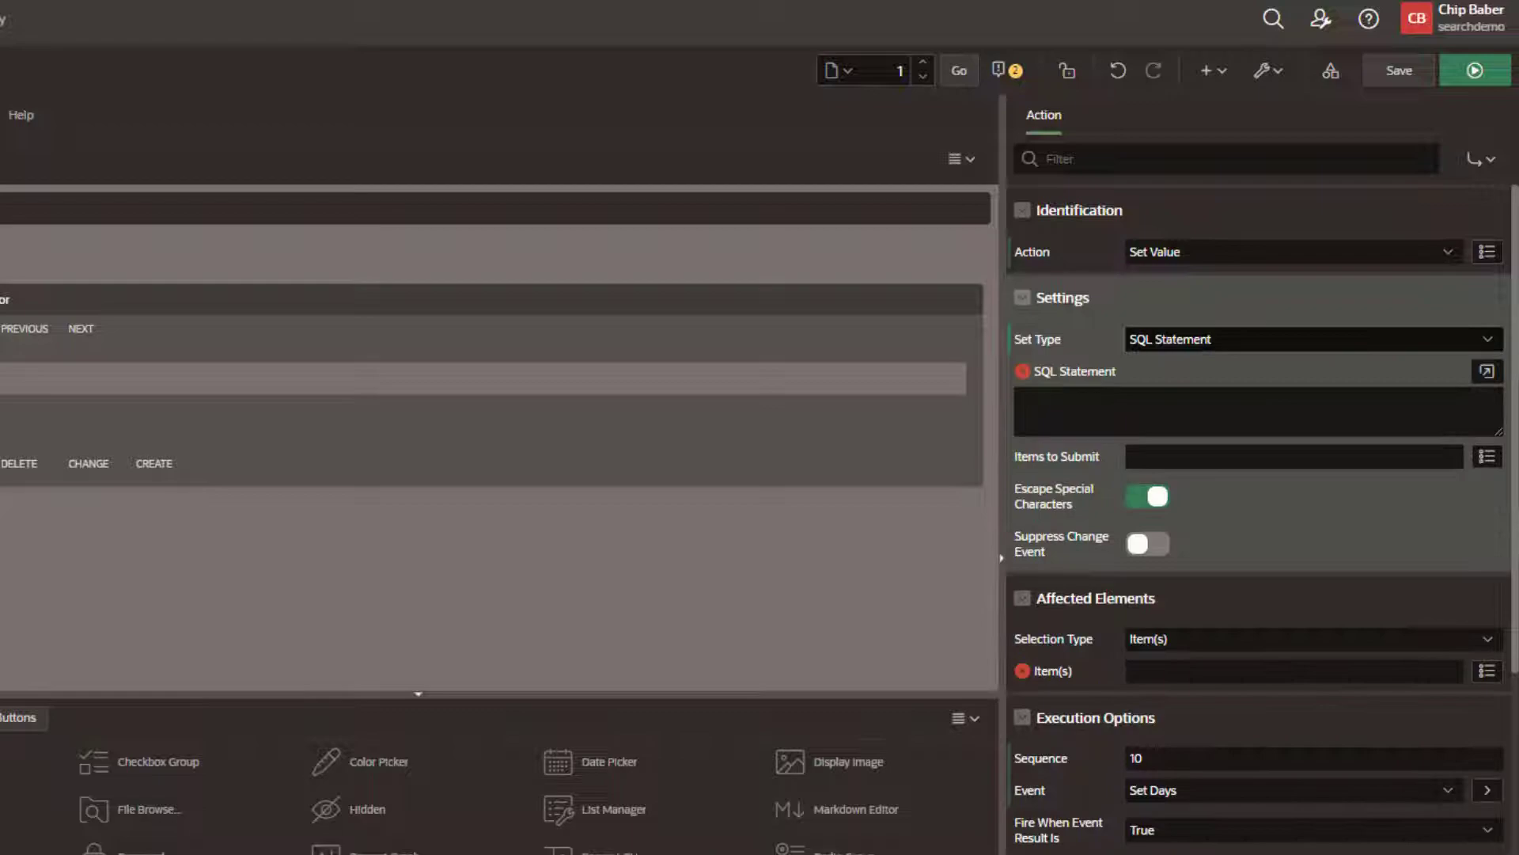
pyautogui.click(1488, 371)
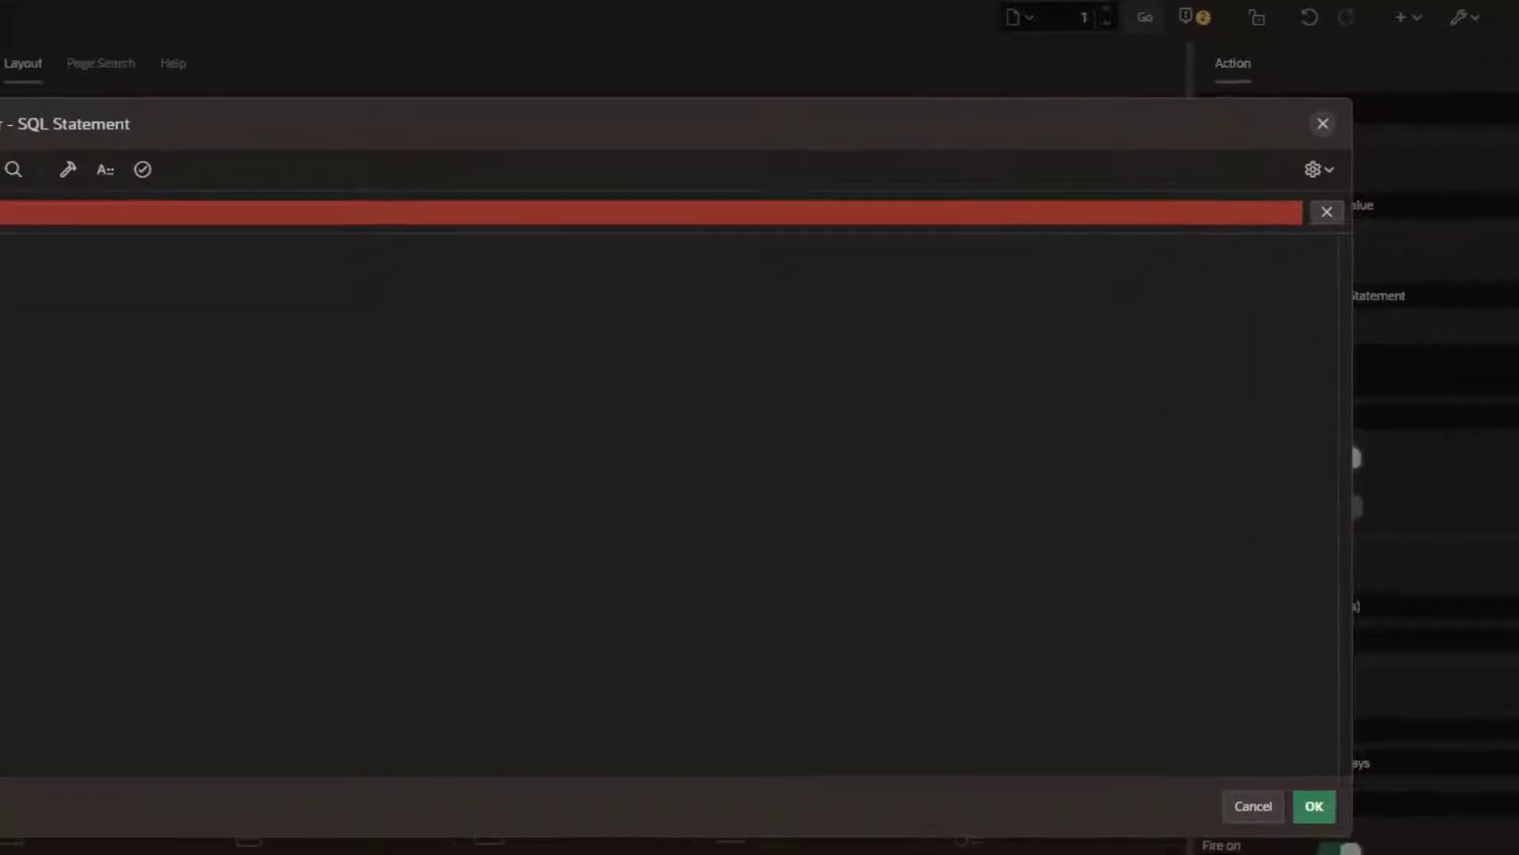
# - Enter the time_between query counting days from 2021-09-01 to 2021-11-30 and target P1_DAYS_IN_Q1
pyautogui.write('with time_between as (')
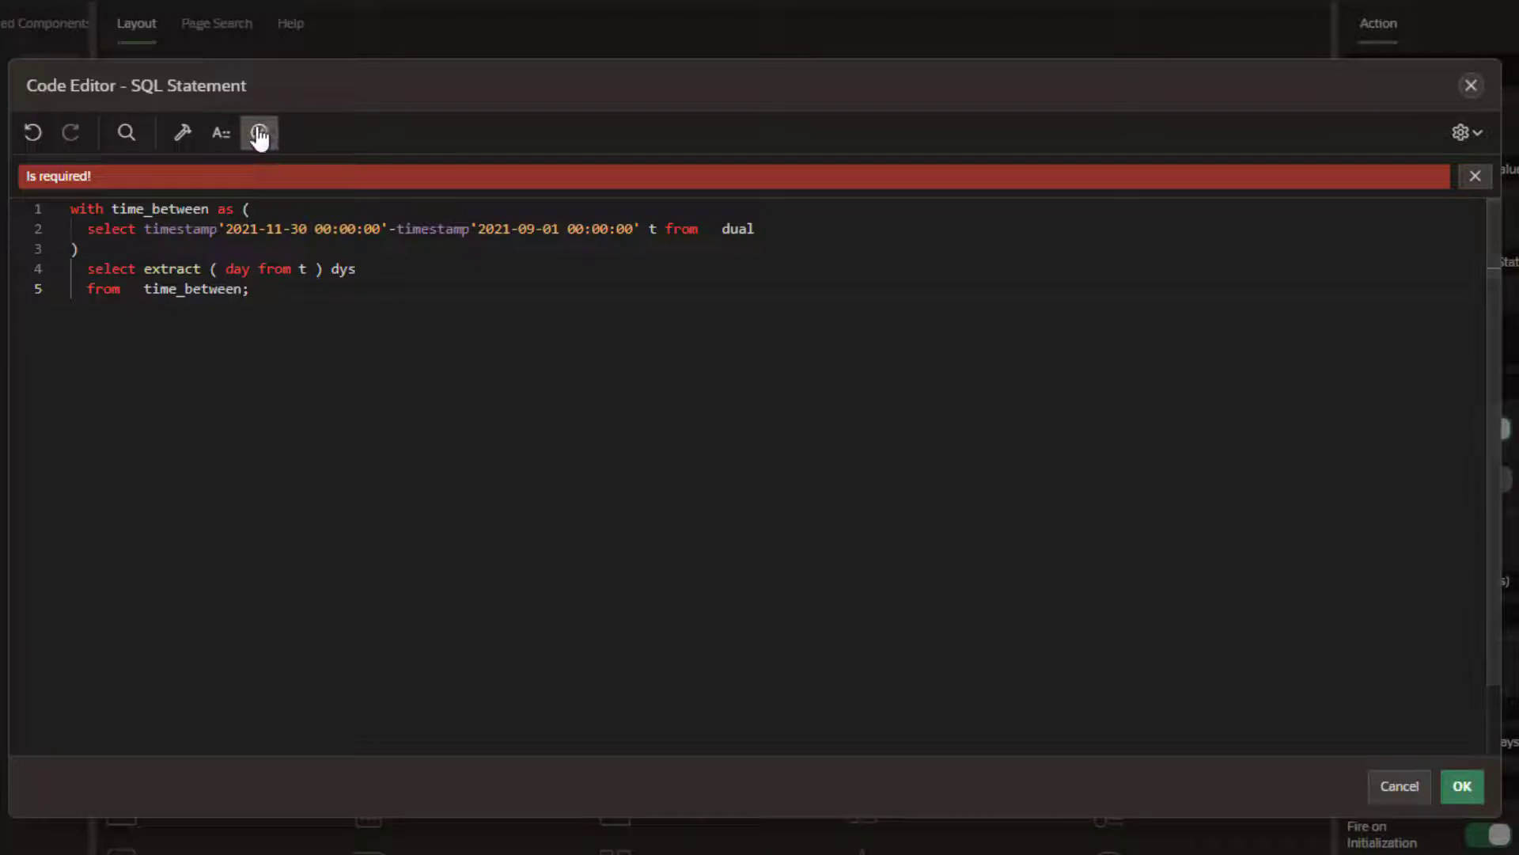
pyautogui.click(1469, 787)
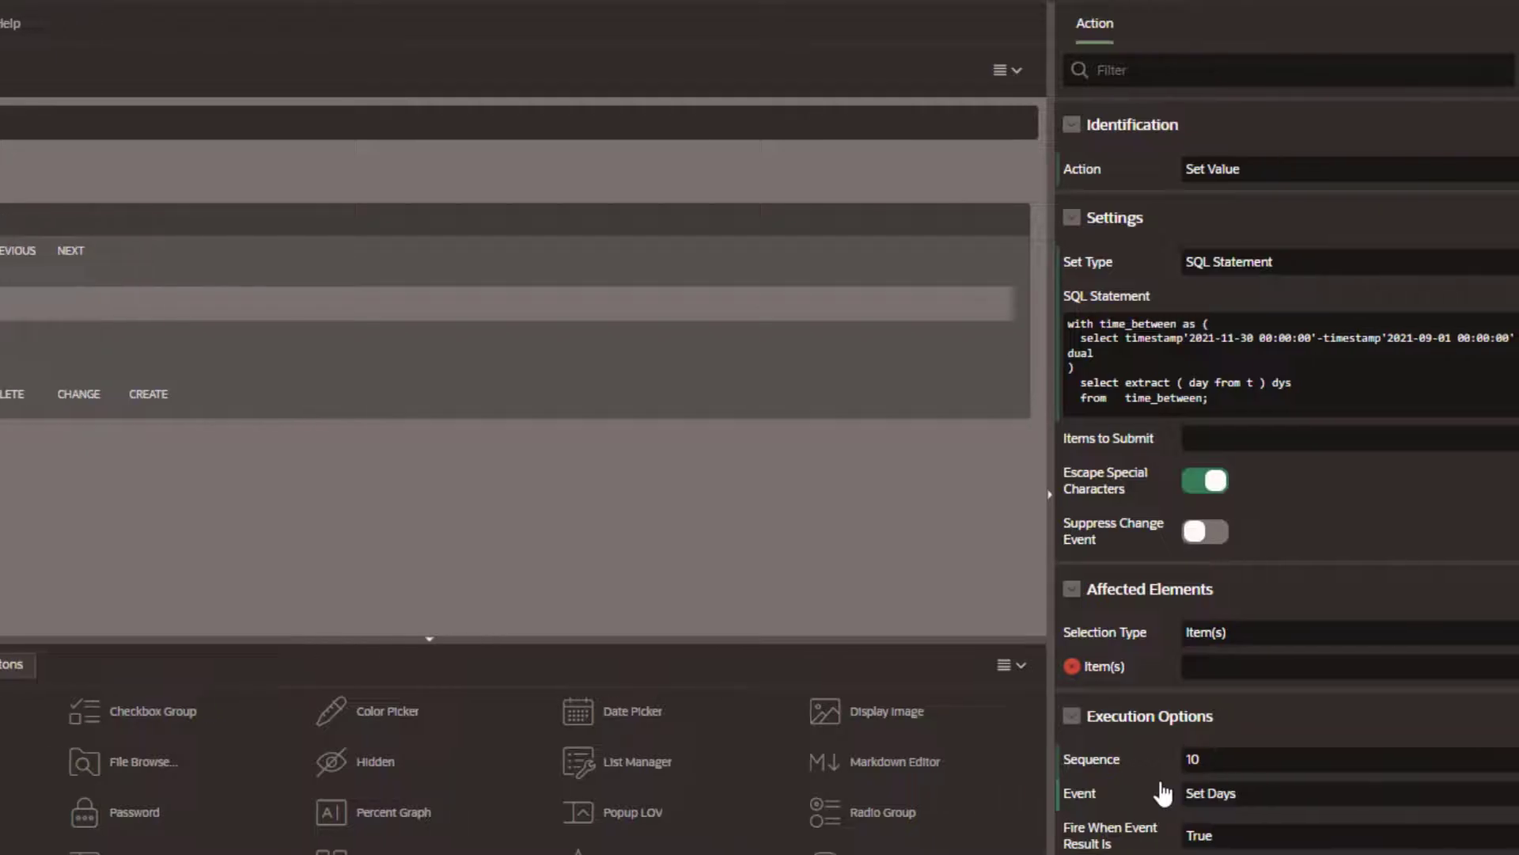
pyautogui.click(1488, 663)
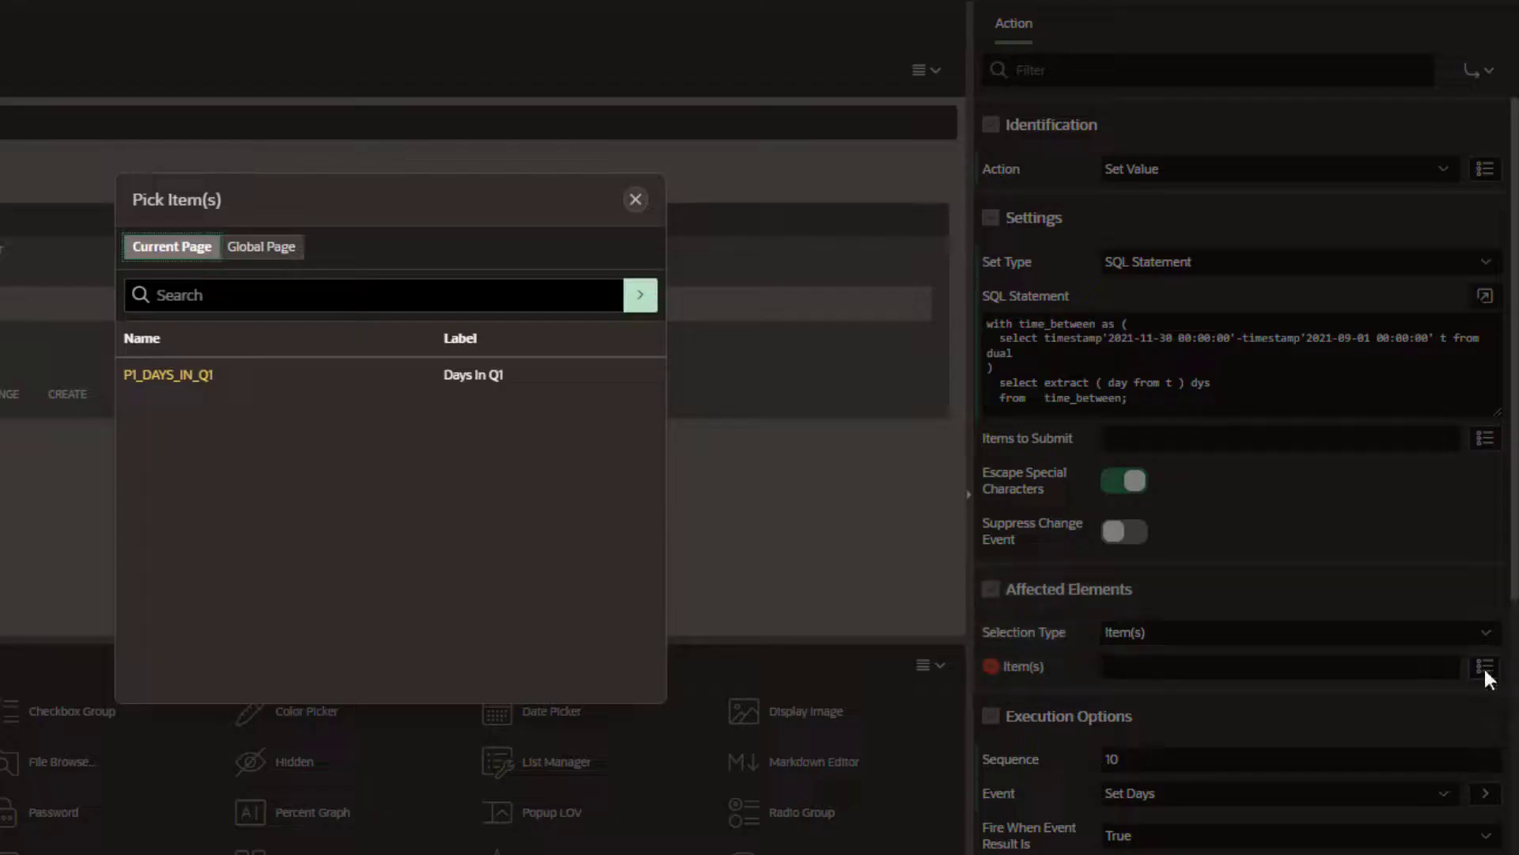
pyautogui.click(168, 375)
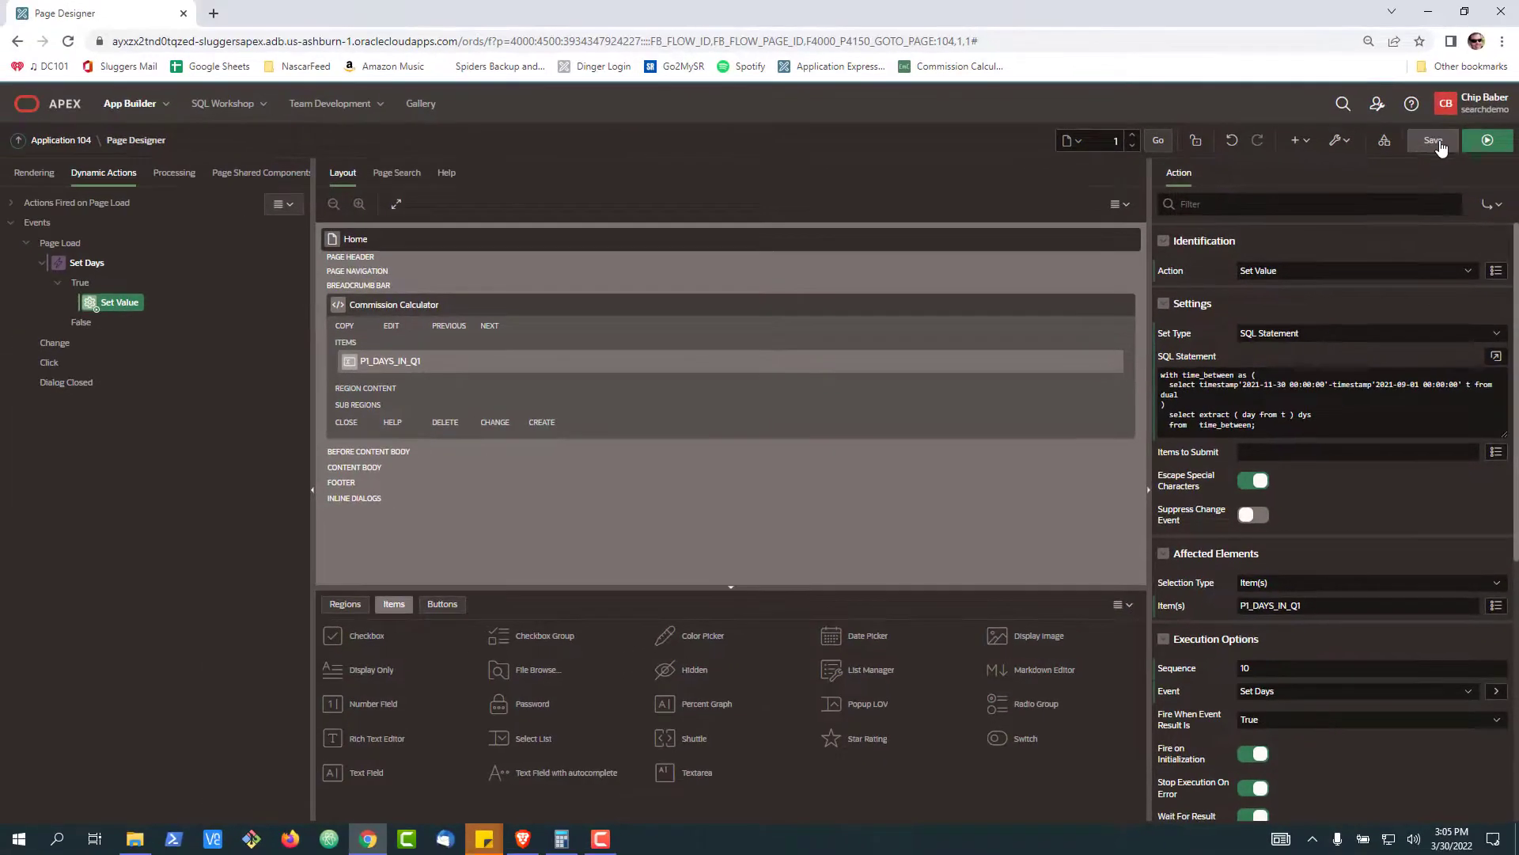
# - Save the page, then edit the query's end date to 2021-11-28
pyautogui.click(1432, 139)
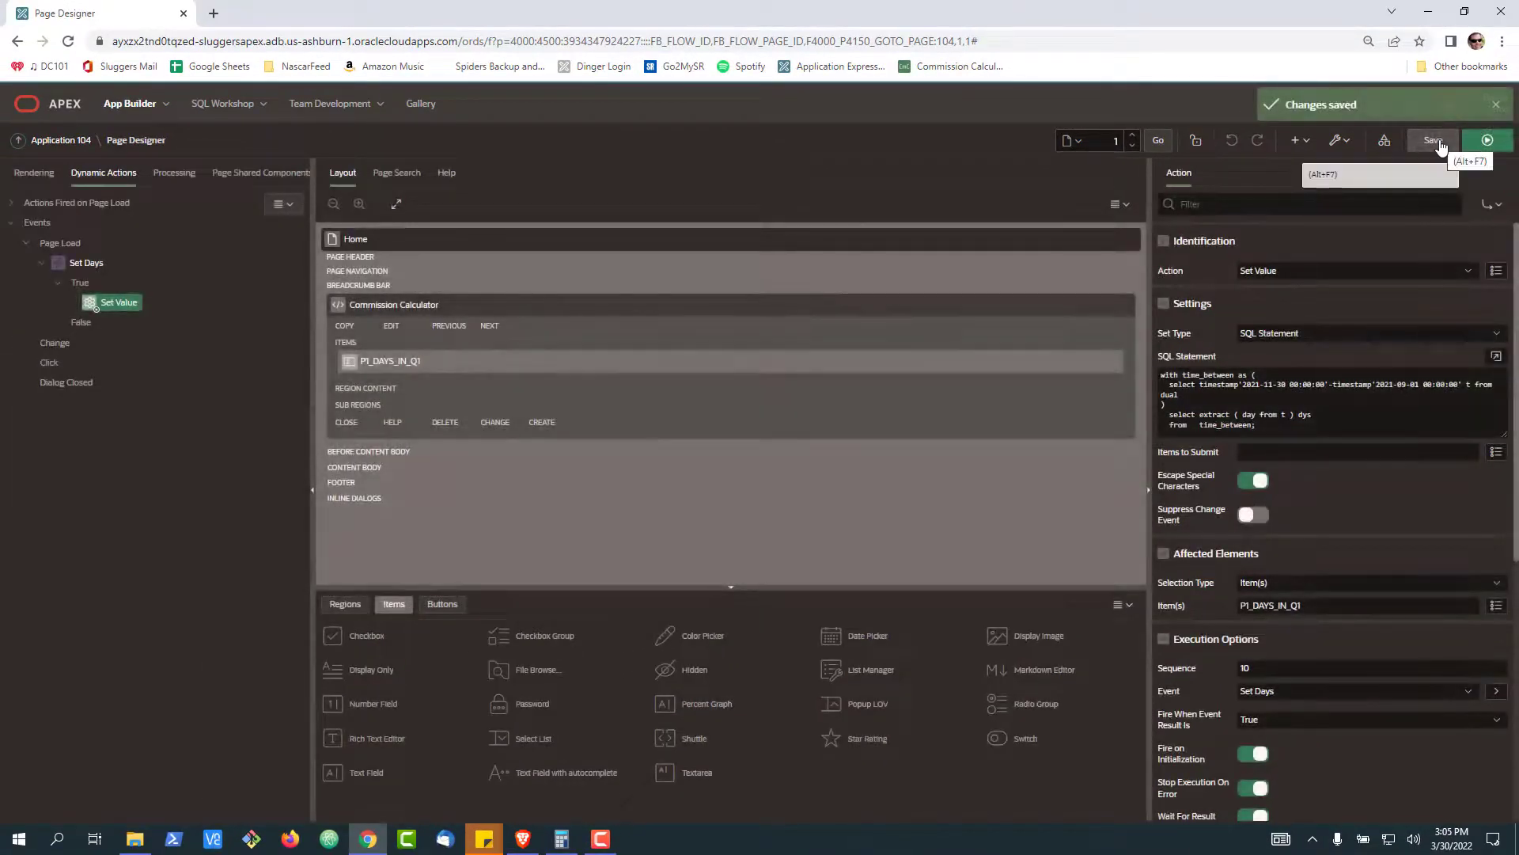
pyautogui.click(1487, 140)
pyautogui.write('28')
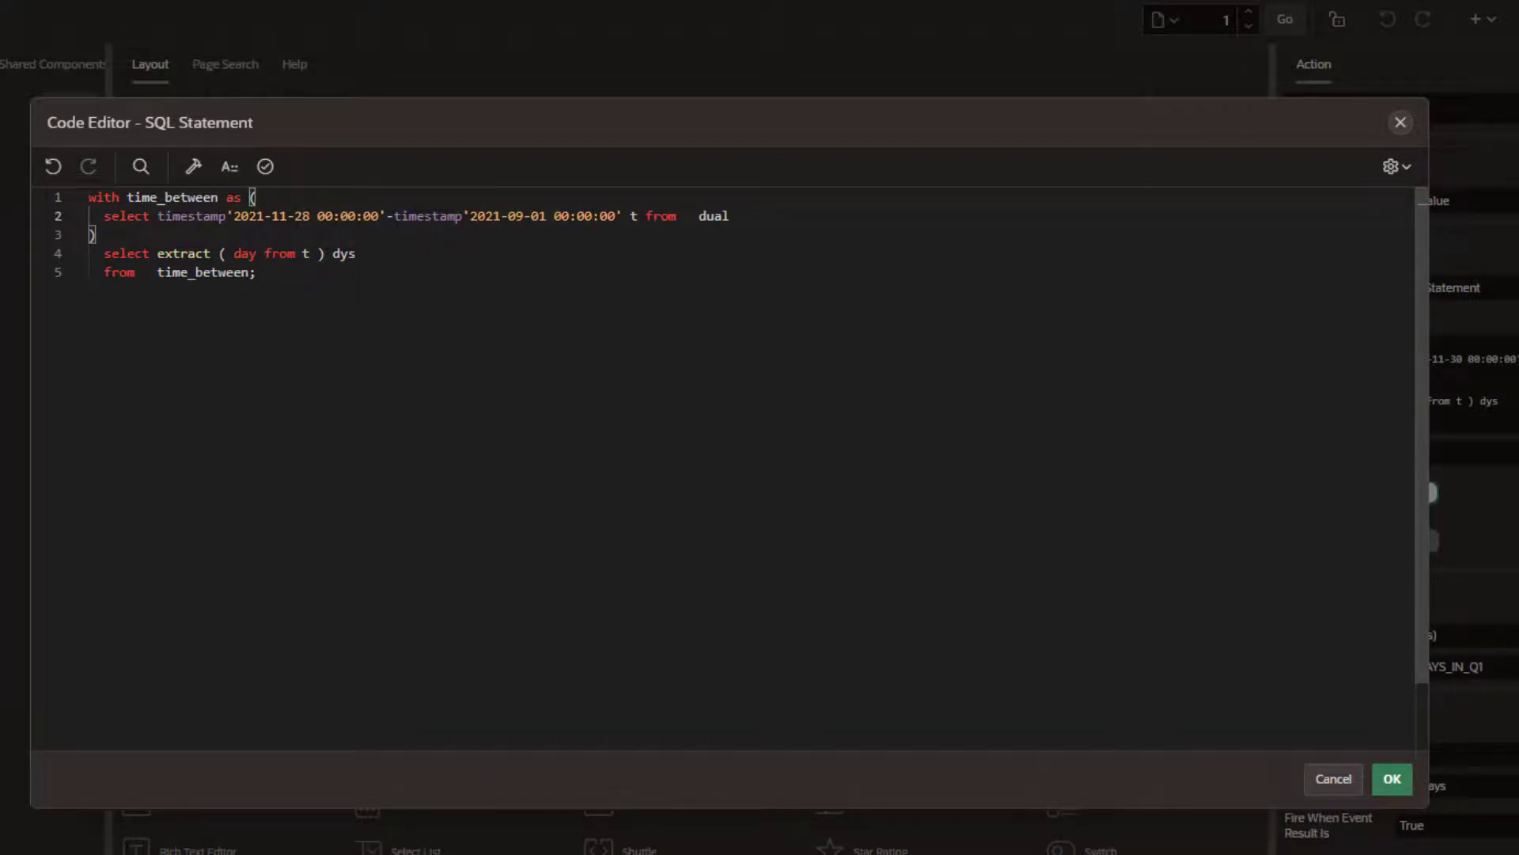
pyautogui.click(1395, 779)
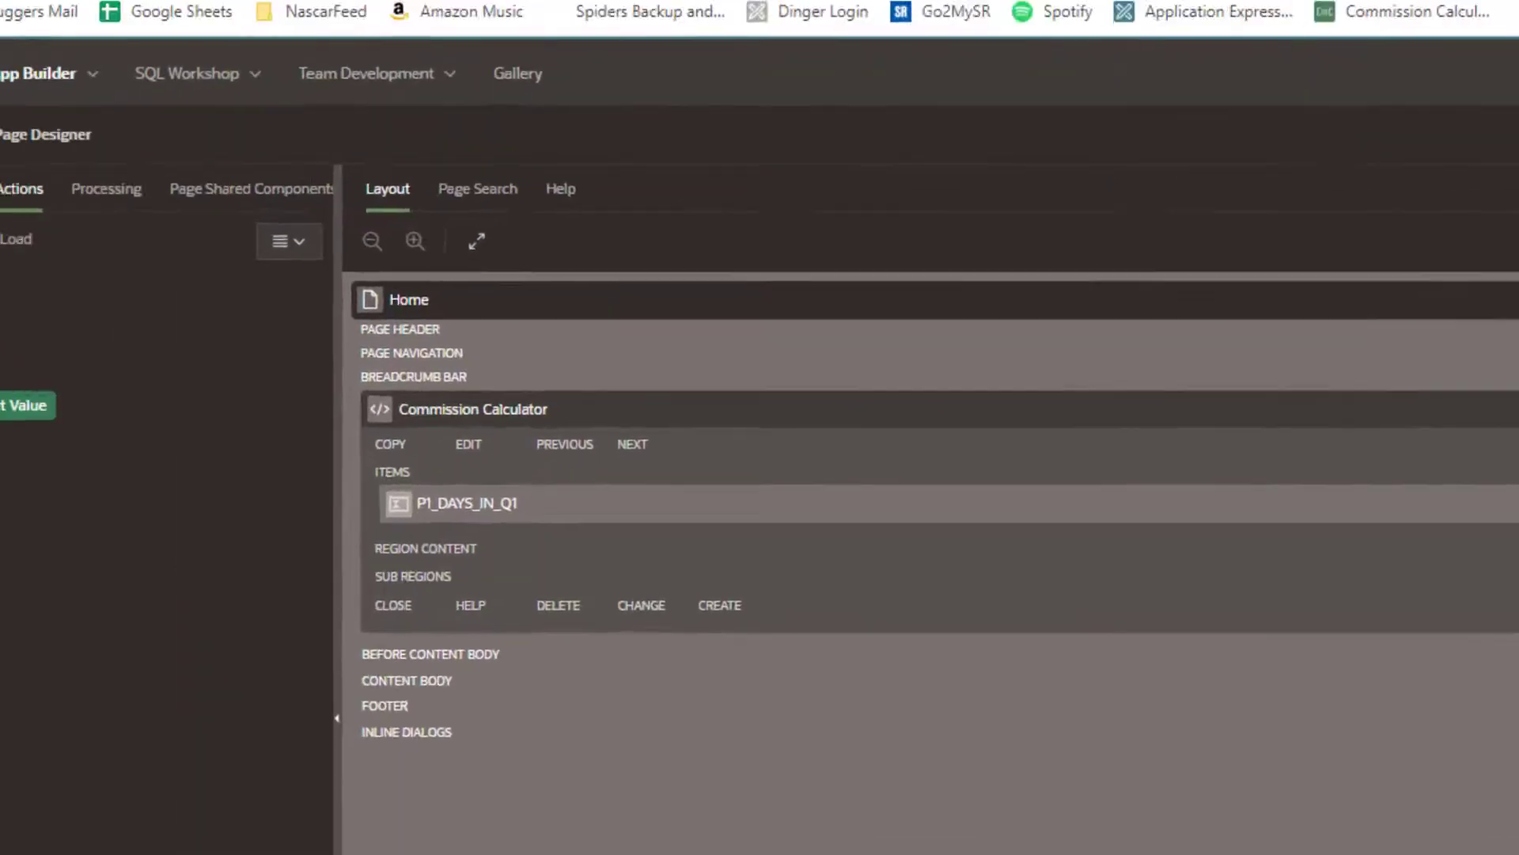